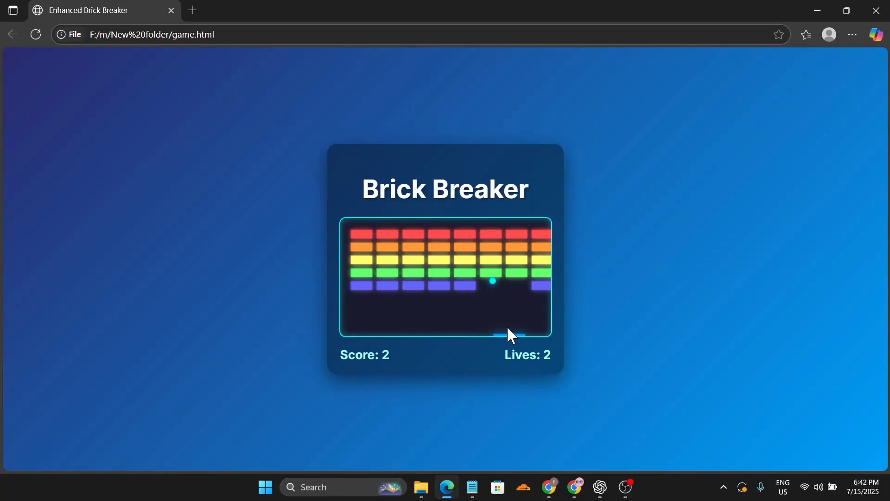
mouse_move(497, 332)
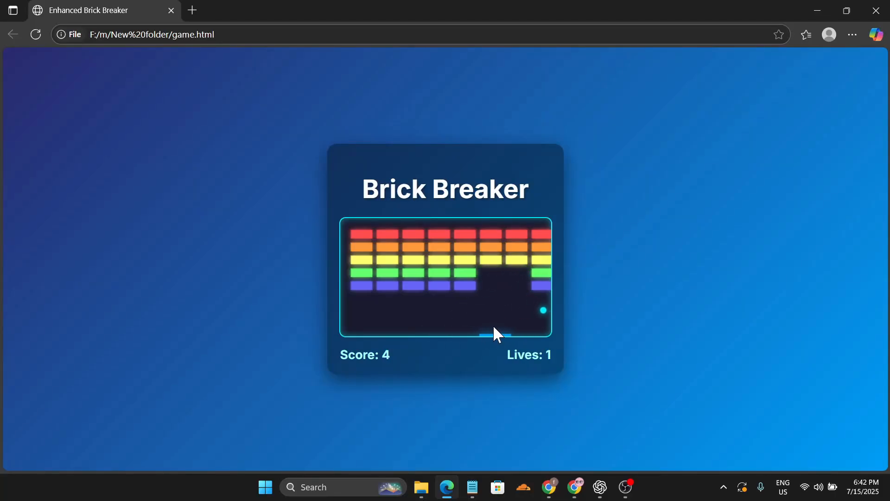
mouse_move(412, 323)
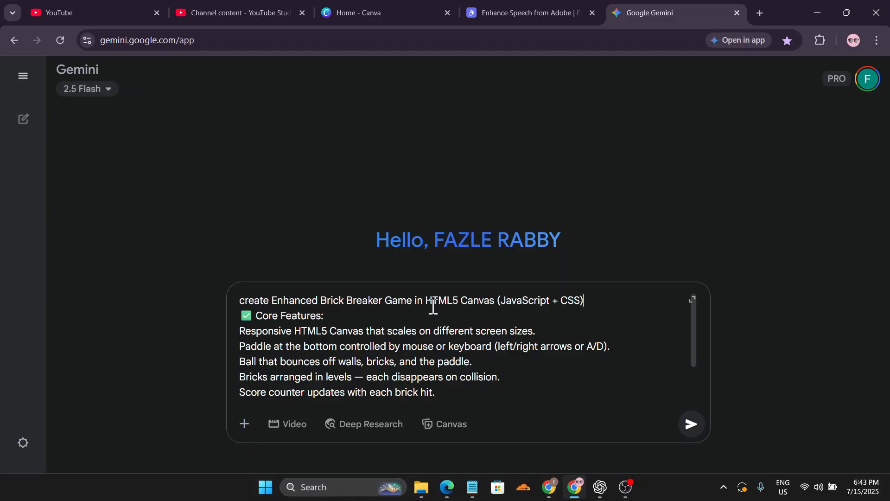
mouse_move(542, 314)
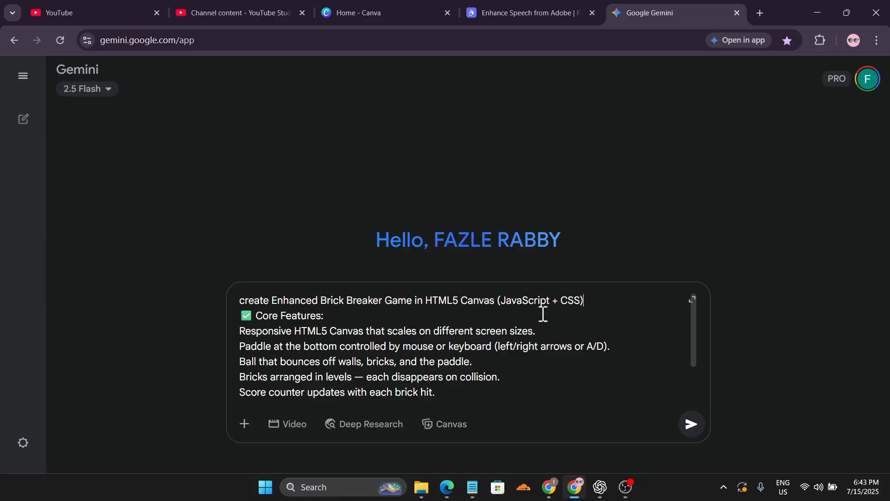
mouse_move(417, 370)
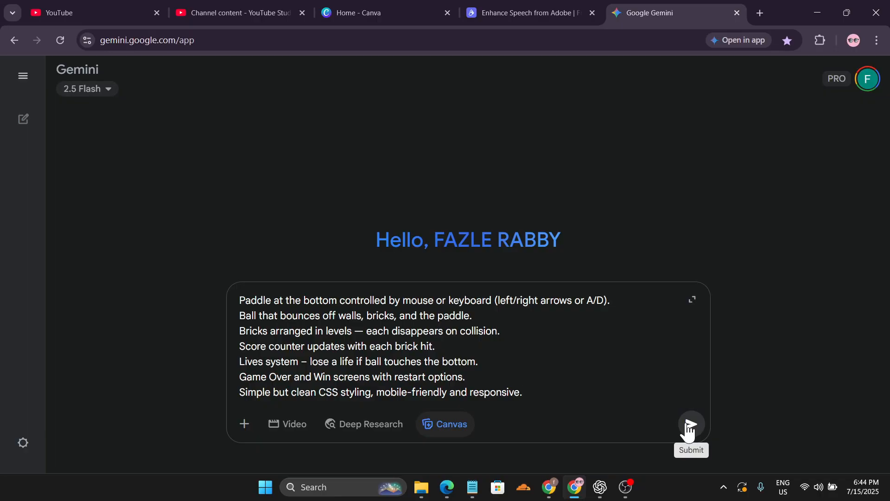
Send the Brick Breaker prompt and play the generated game in the Canvas preview
click(690, 423)
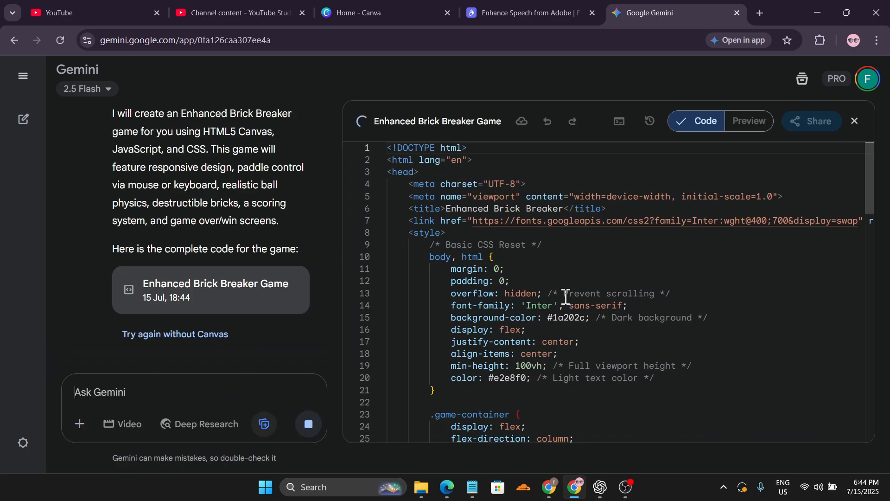
click(749, 120)
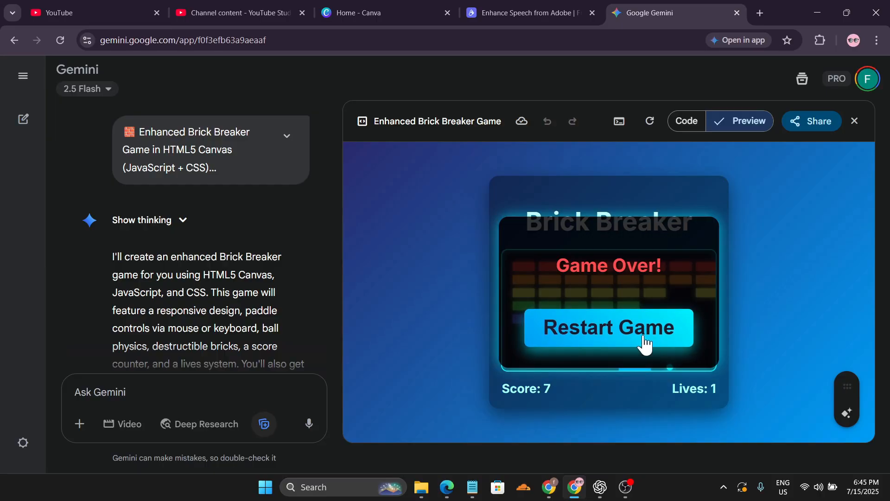
mouse_move(609, 310)
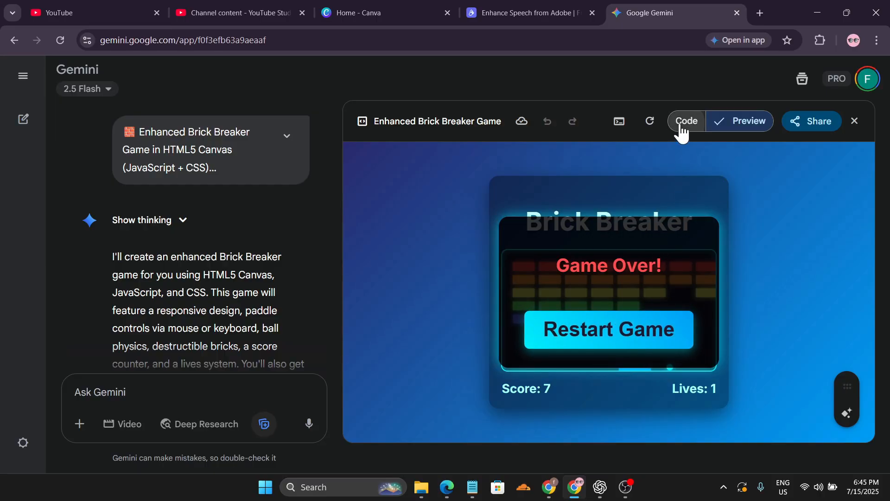
Switch the Canvas from the game preview to its HTML source code
click(686, 121)
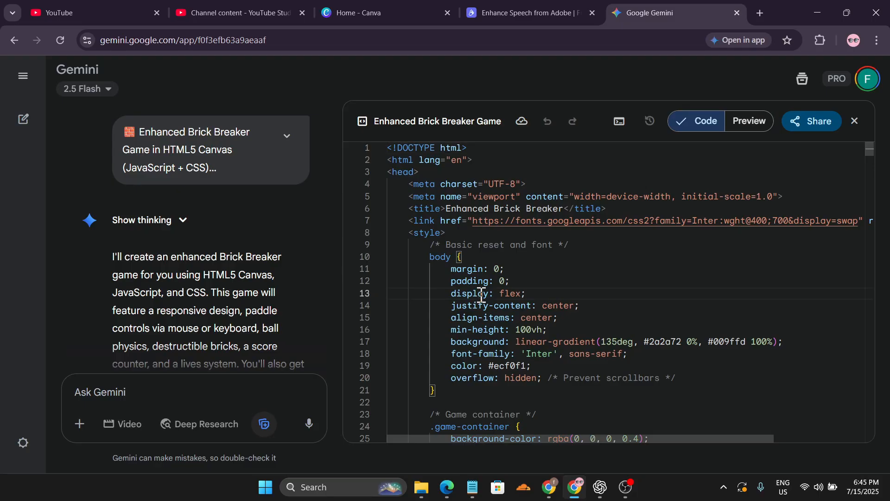
mouse_move(490, 269)
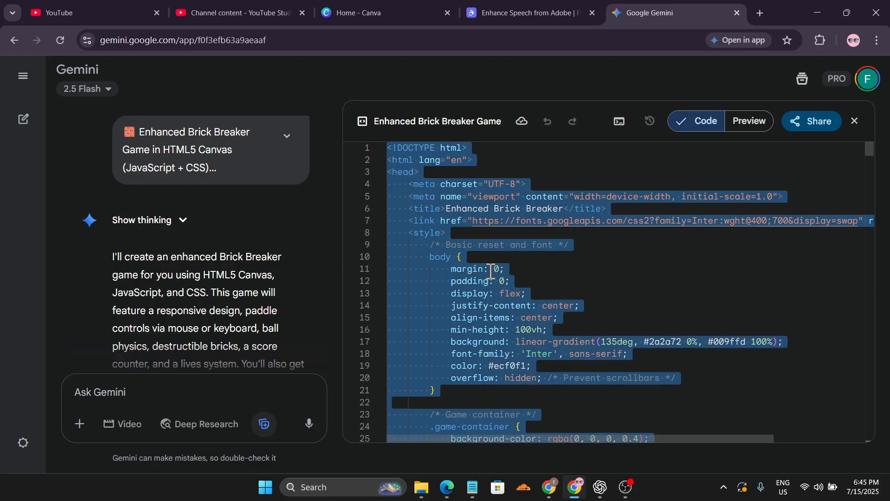
mouse_move(472, 487)
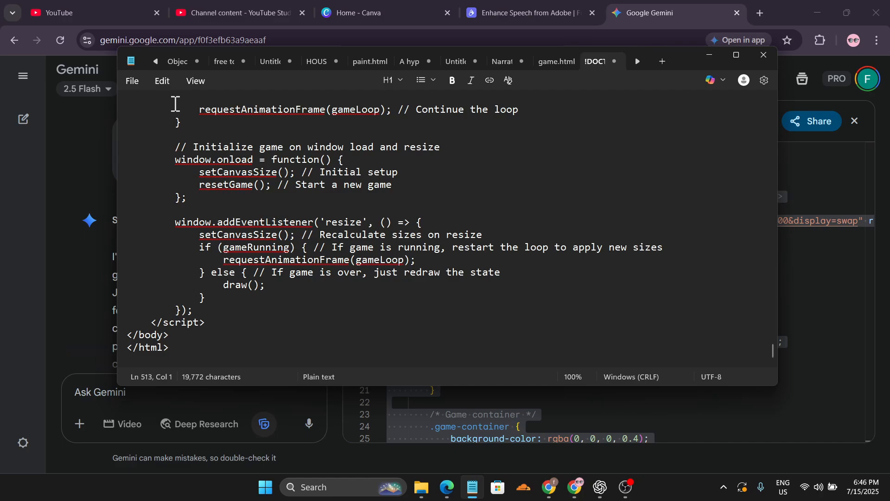
Save the pasted code from Notepad as 'game 1.html' in the New folder
click(131, 79)
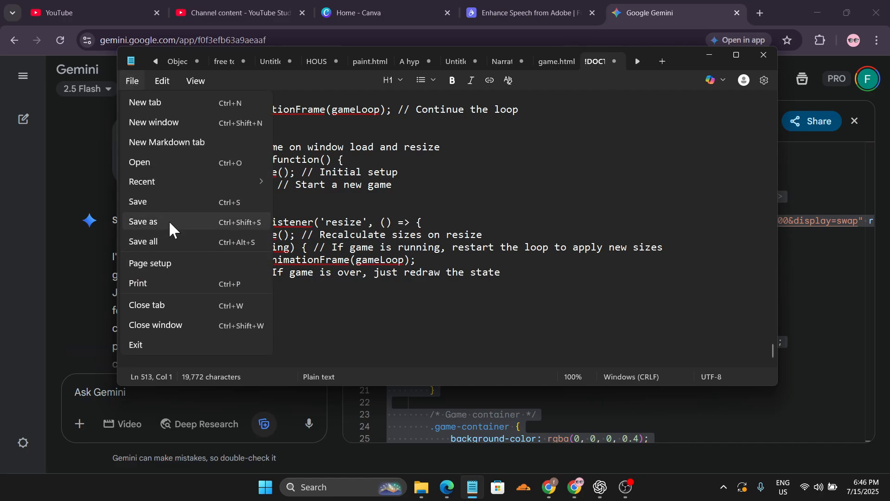
click(142, 222)
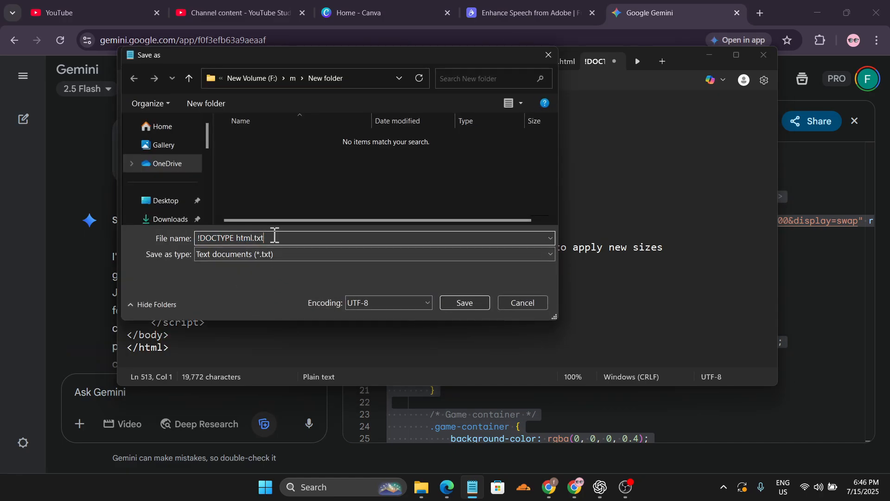
key(ctrl+a)
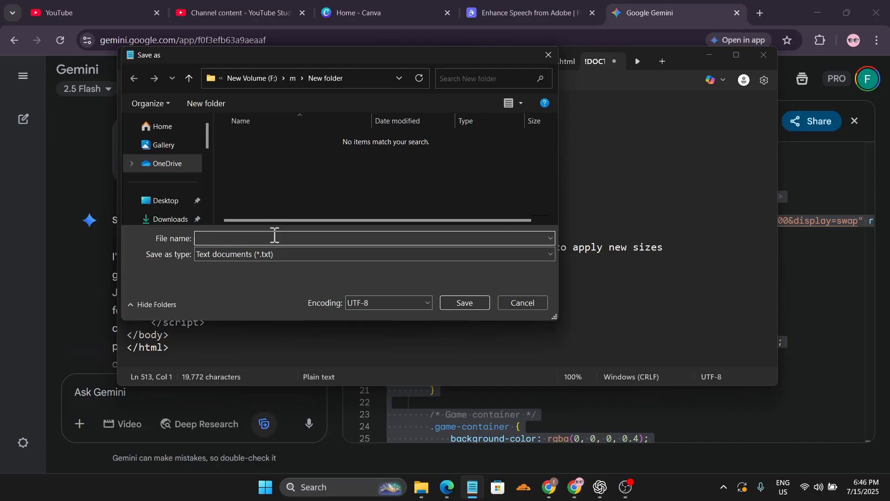
text(game 1)
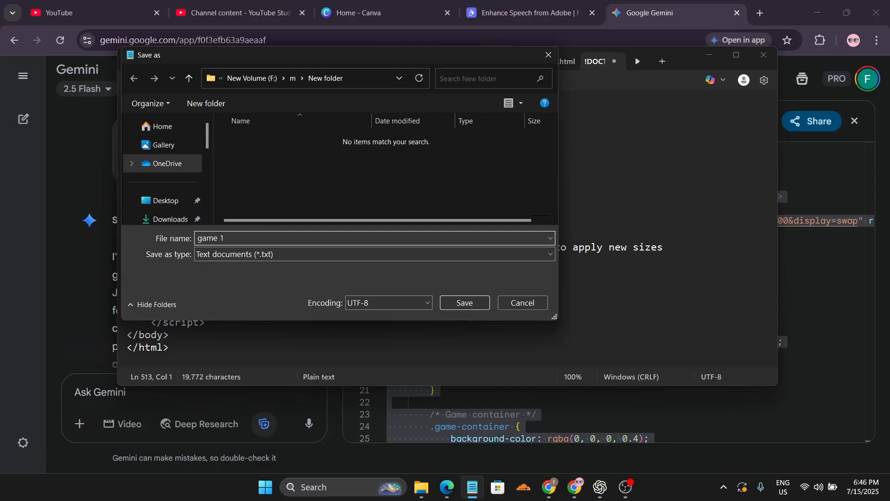
text(.html)
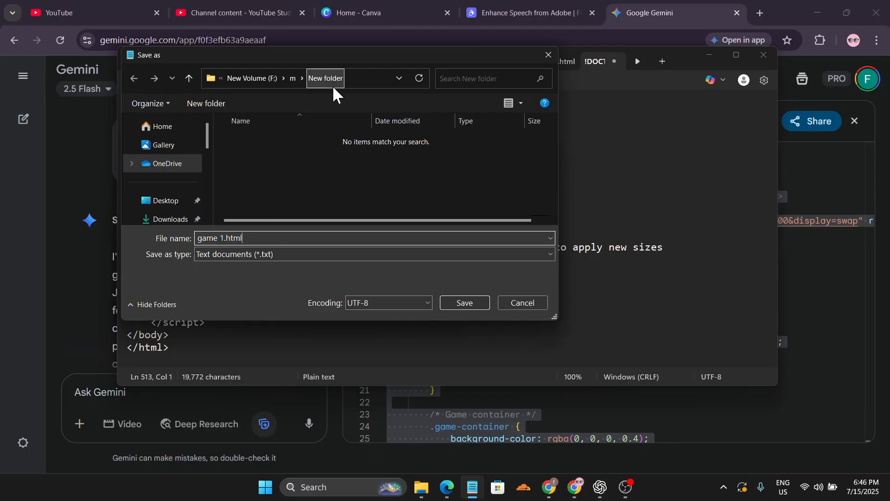
click(463, 302)
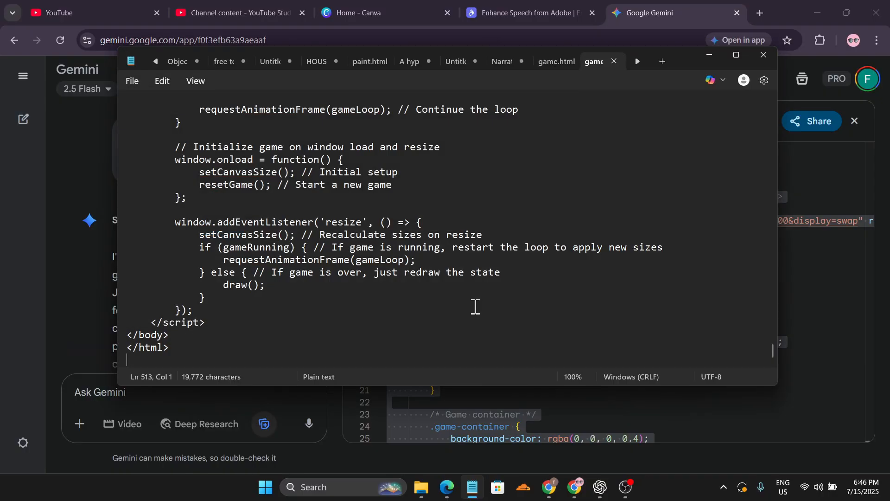
Open game 1.html from the New folder so it runs in Edge
click(420, 487)
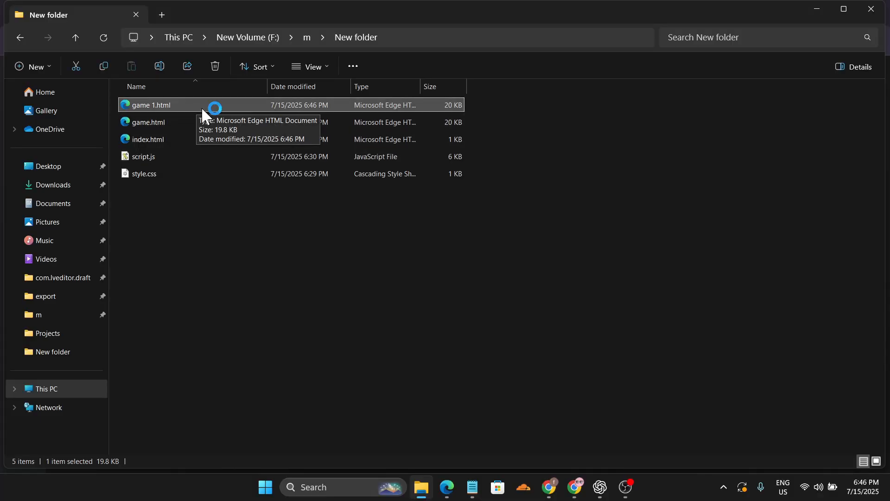
double_click(150, 105)
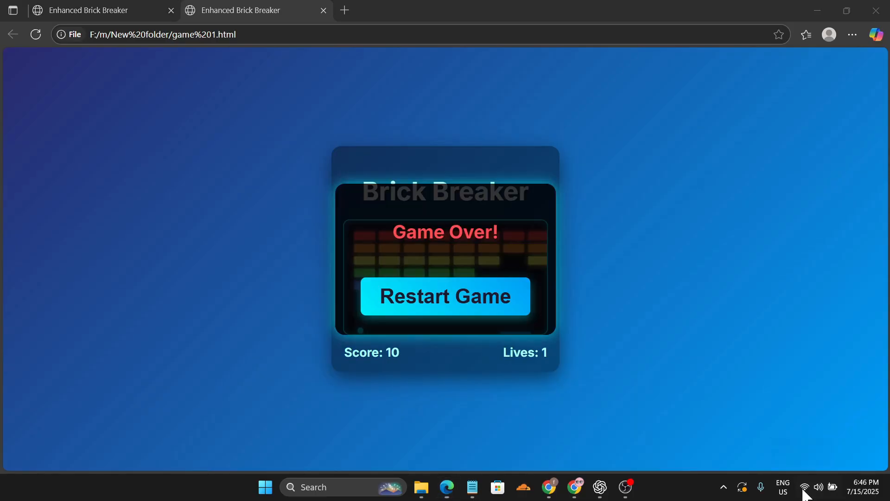
Restart the game in Edge and play through to the You Win screen at score 39
click(818, 487)
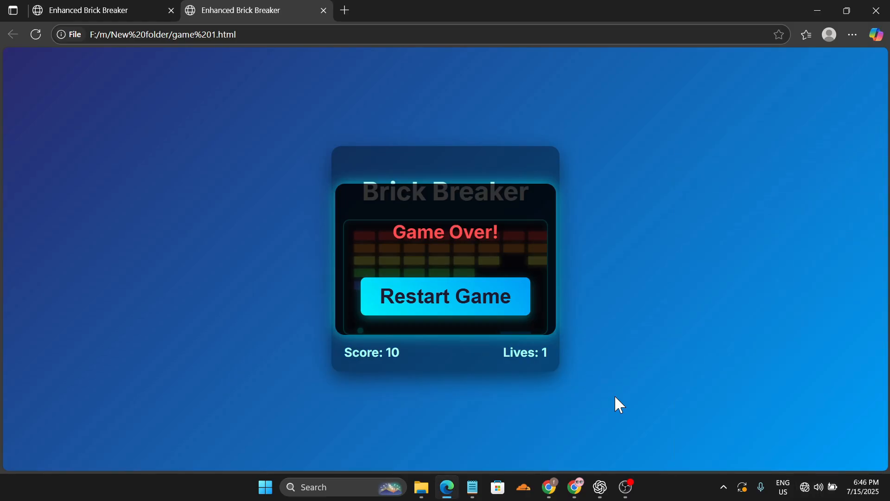
click(444, 296)
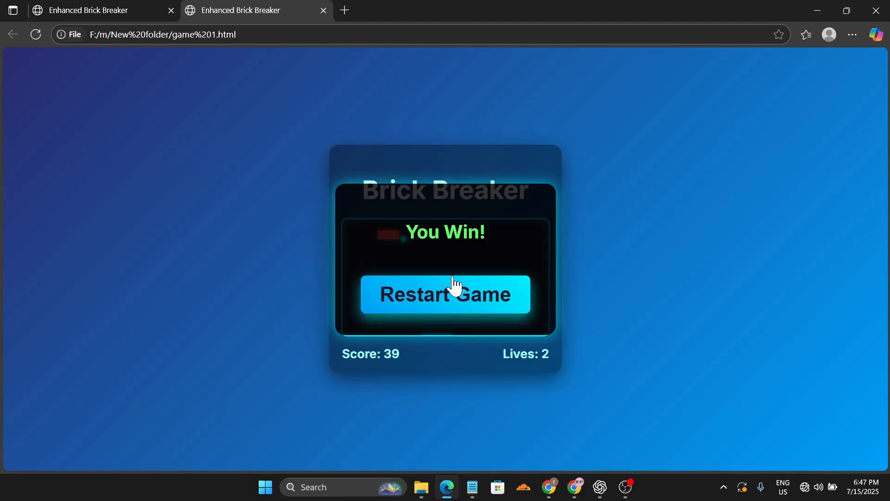
mouse_move(438, 294)
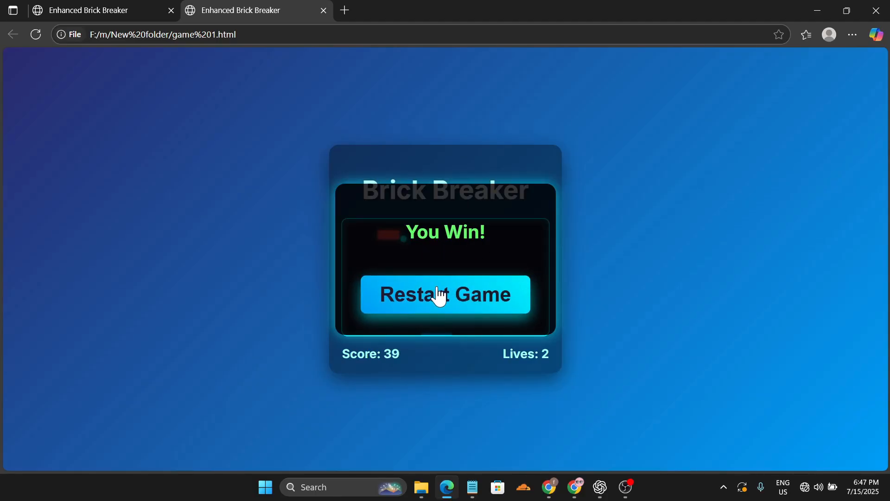
mouse_move(474, 301)
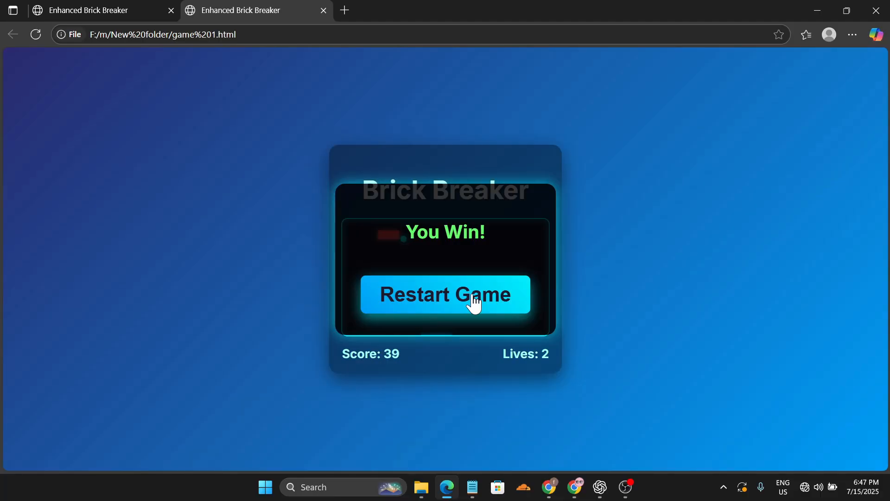
click(599, 487)
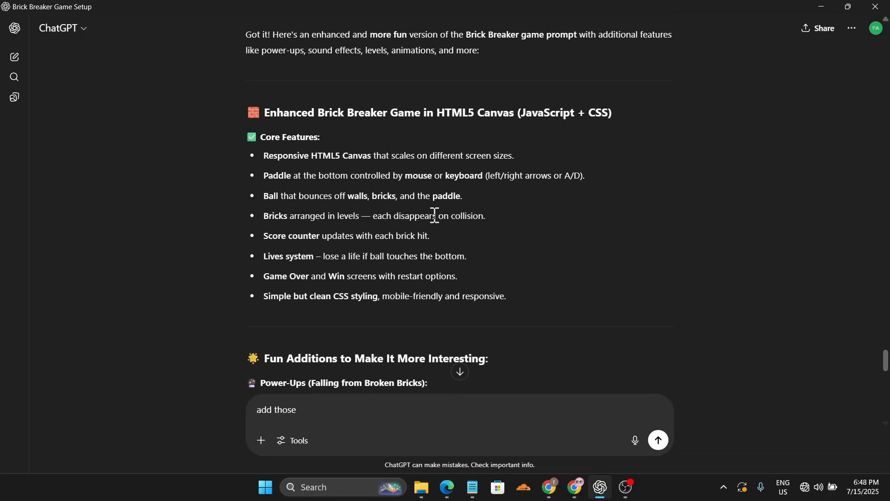
mouse_move(490, 272)
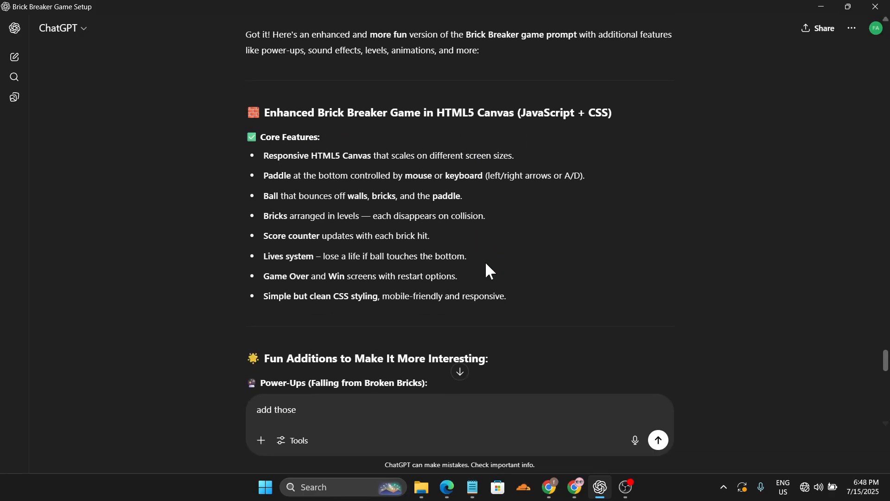
scroll(down, 3)
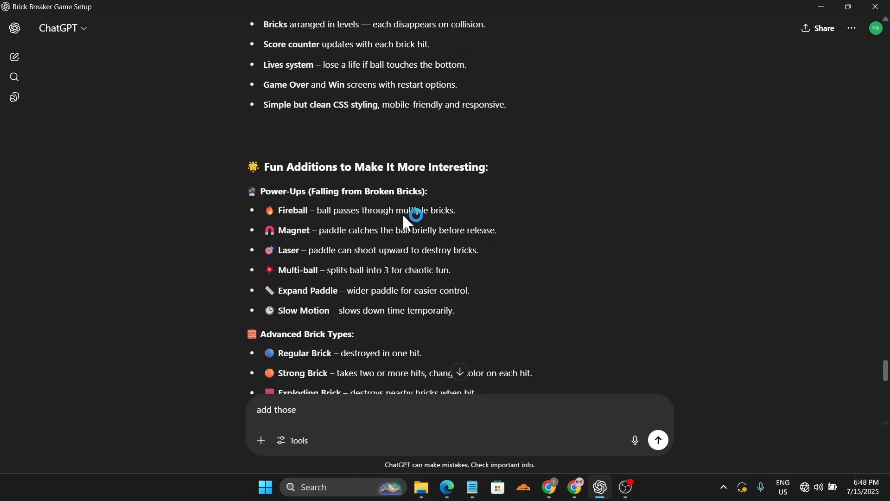
scroll(down, 3)
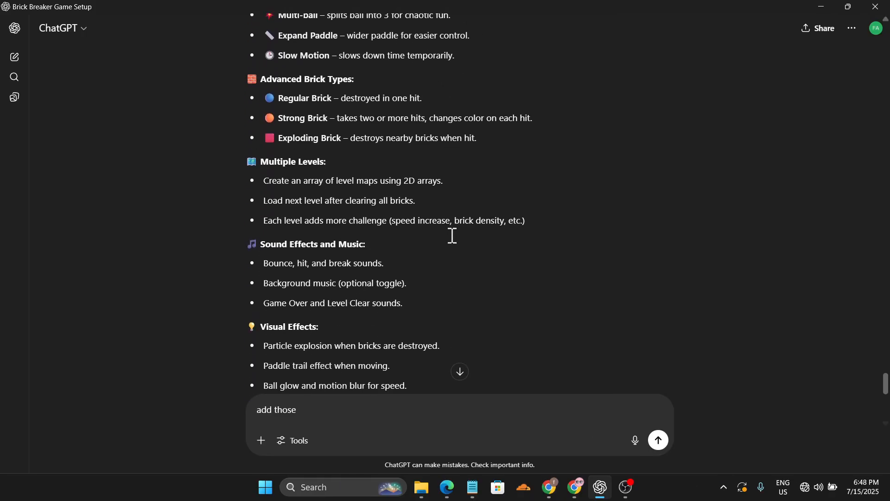
scroll(down, 3)
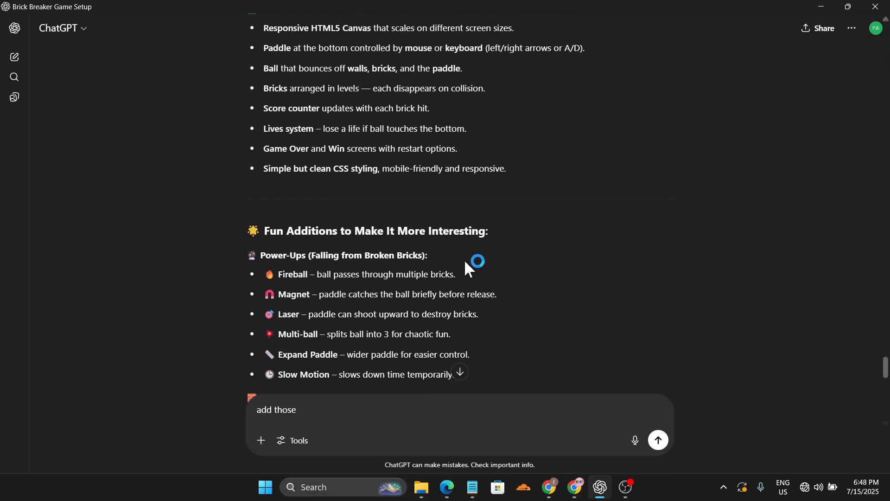
scroll(up, 3)
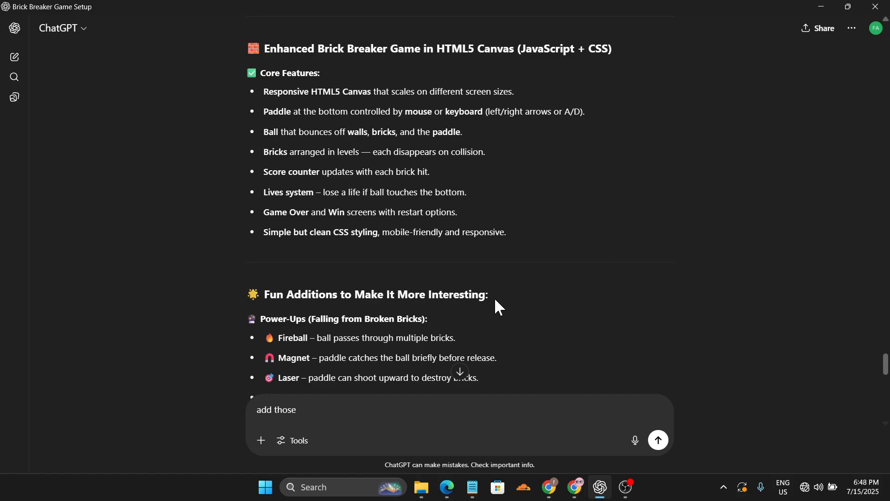
scroll(down, 3)
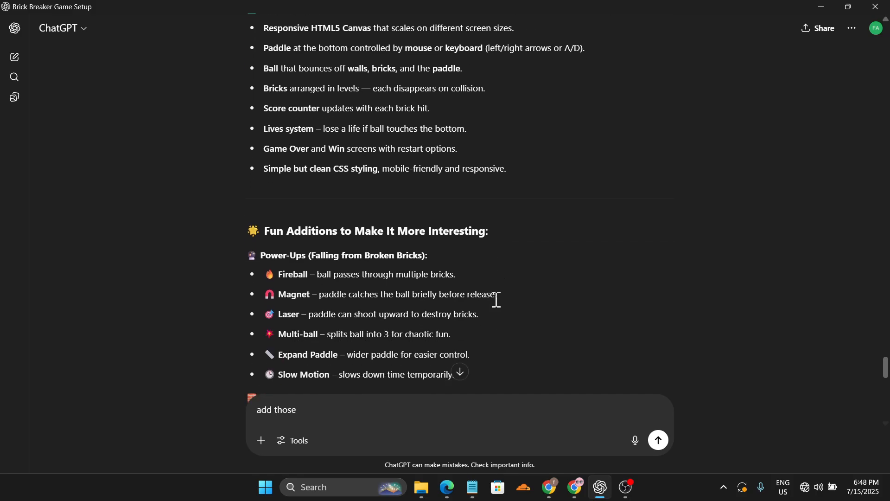
scroll(down, 3)
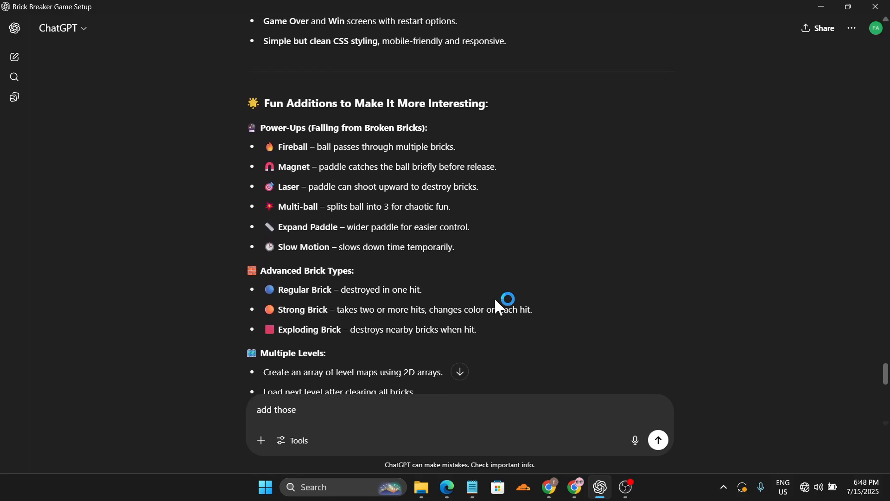